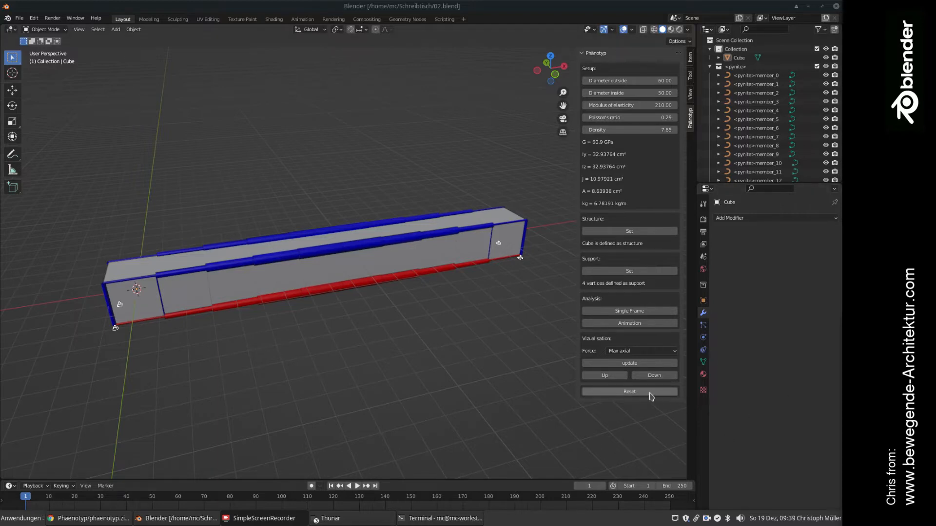
Step: Reset the Phänotyp analysis to remove force tubes and supports, then orbit slightly
click(628, 392)
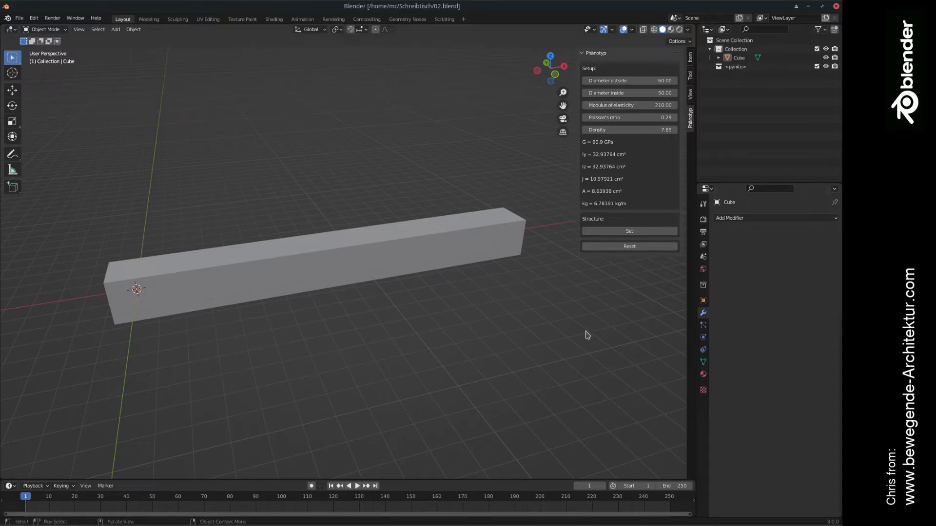
drag(585, 334, 478, 286)
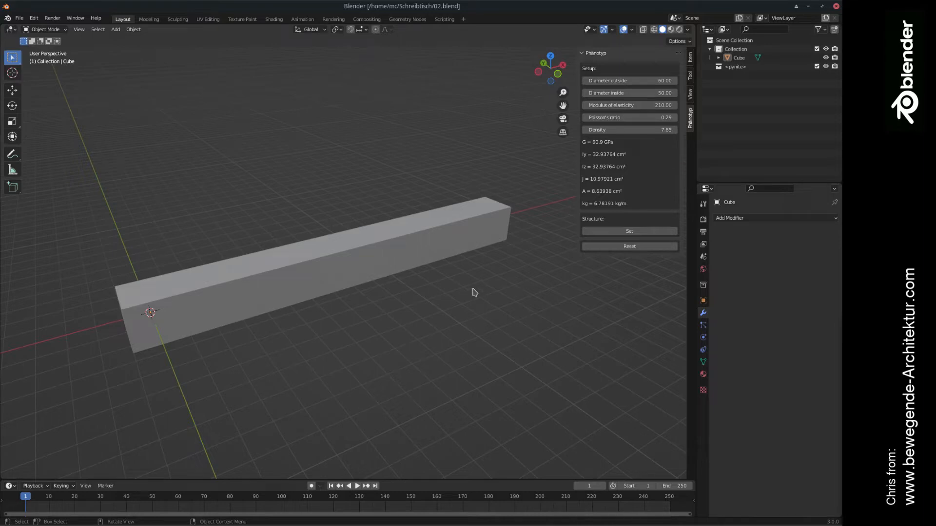
Step: Give the Cube a Simple Deform modifier twisting around X by about 153°
click(298, 268)
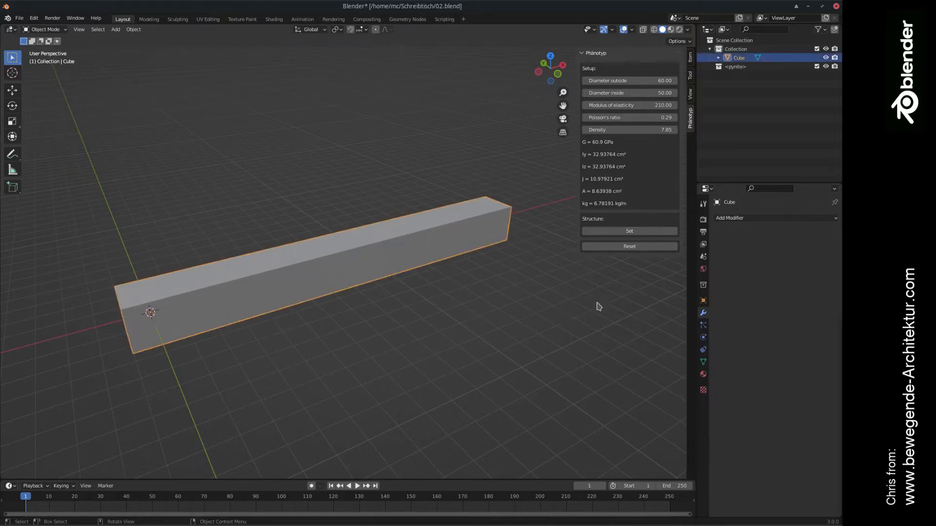
click(728, 218)
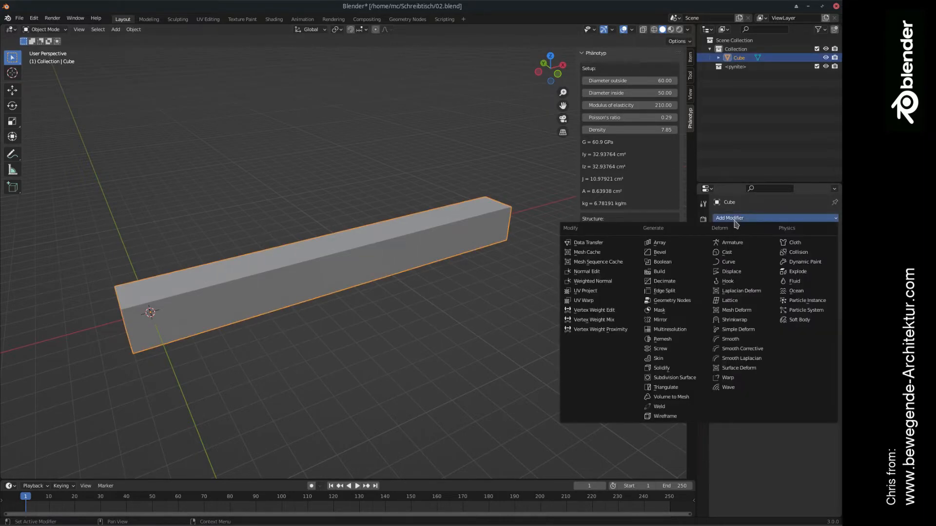
mouse_move(728, 387)
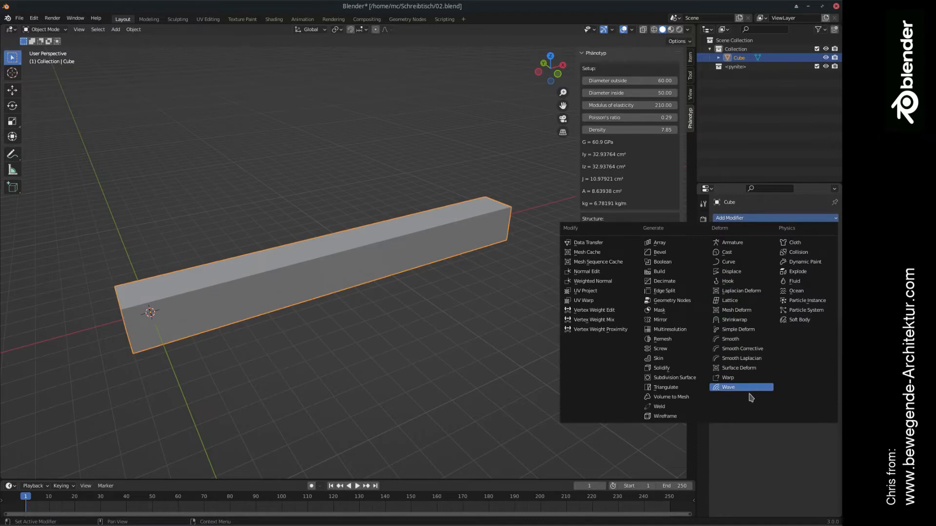
mouse_move(726, 377)
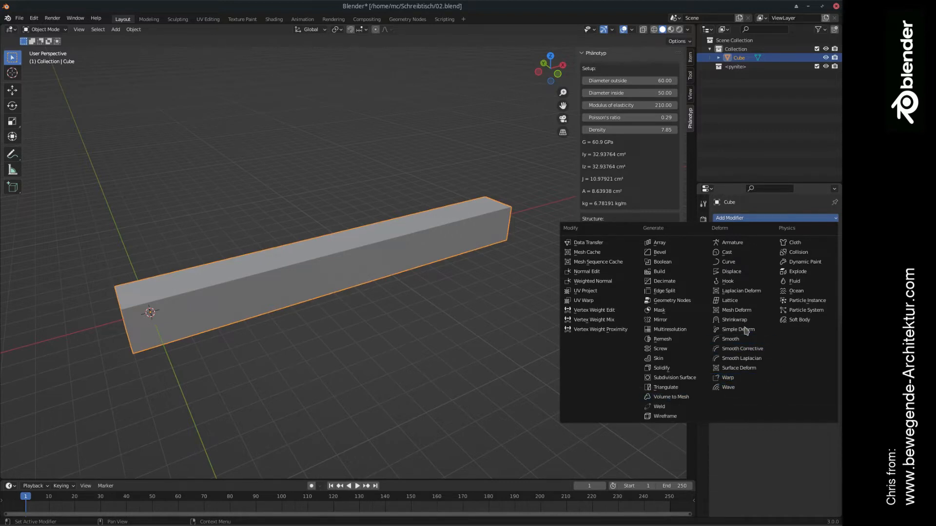
click(736, 329)
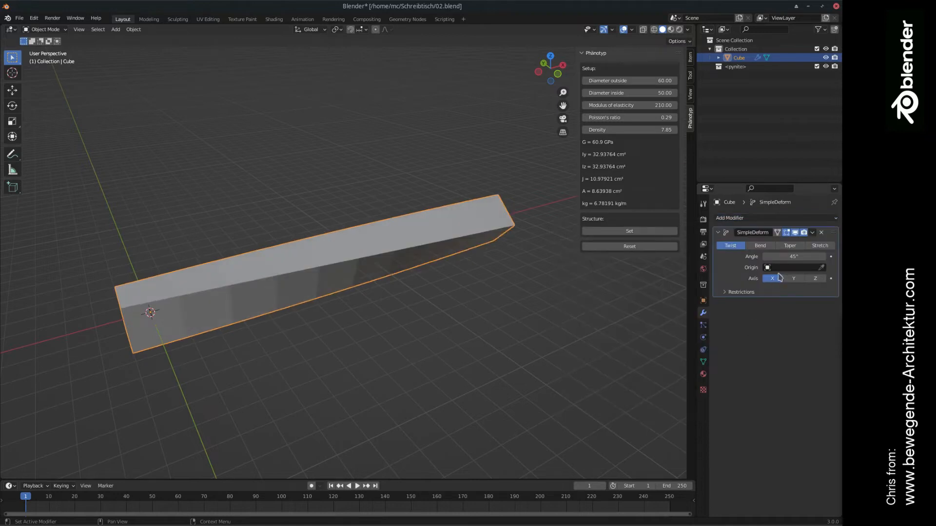
click(793, 257)
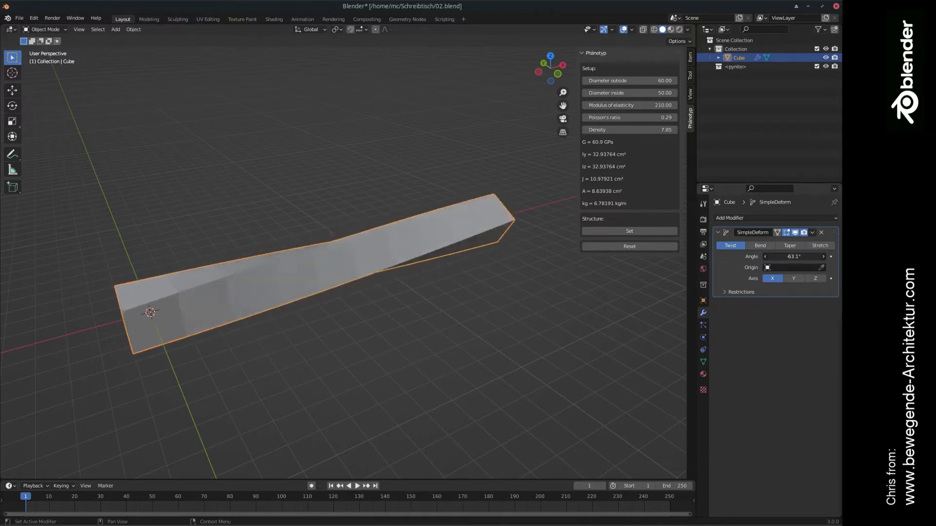
drag(800, 256, 782, 256)
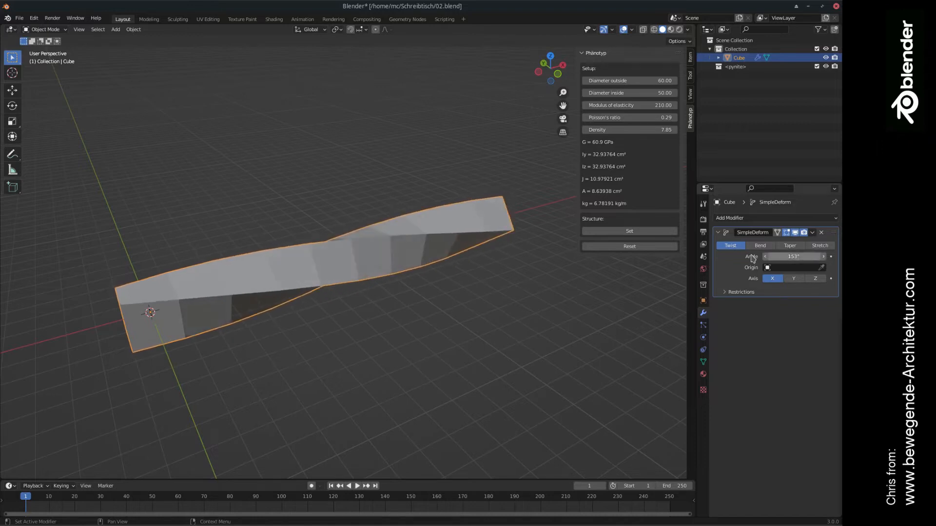
Step: Set the twist angle to 0° and keyframe it at frame 1
double_click(794, 256)
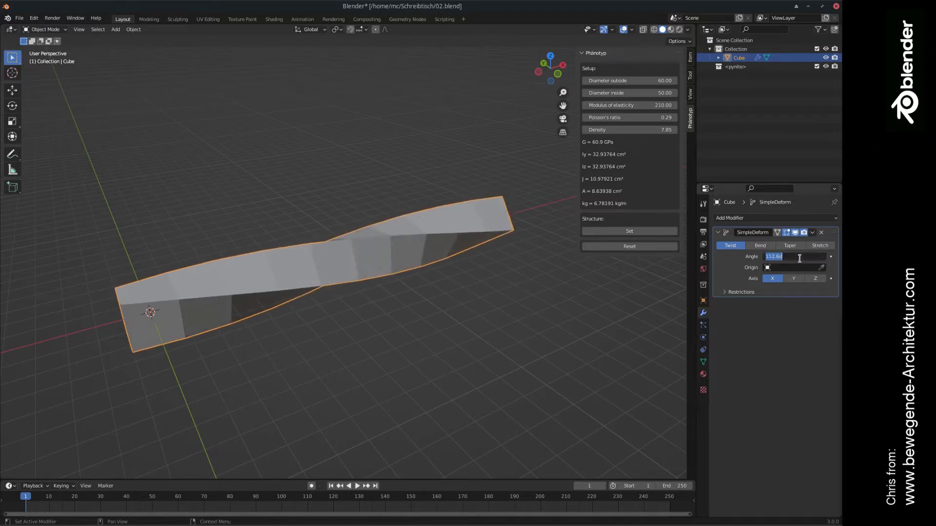
text(0°)
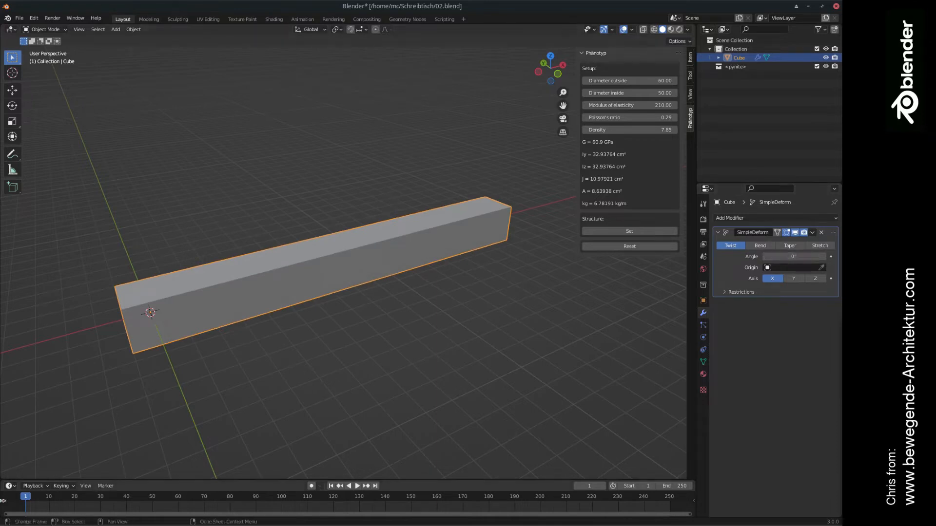
mouse_move(354, 333)
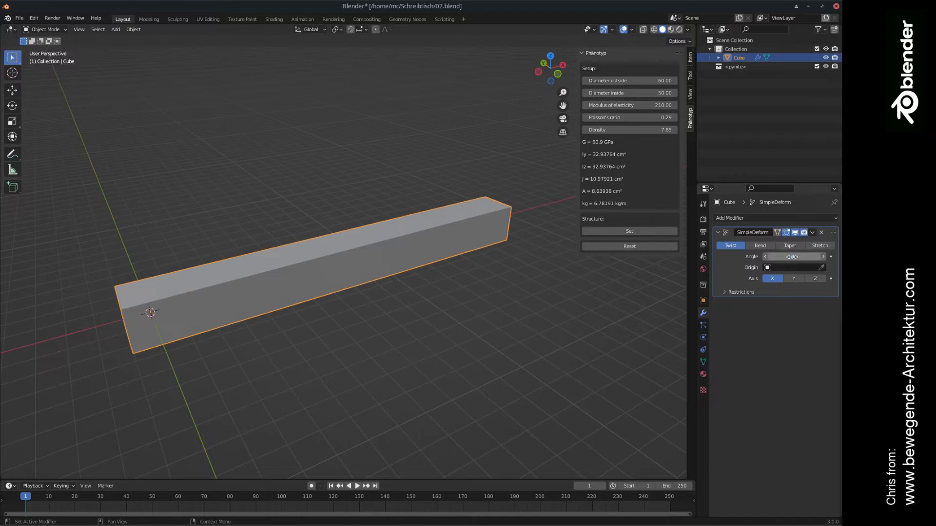
click(793, 256)
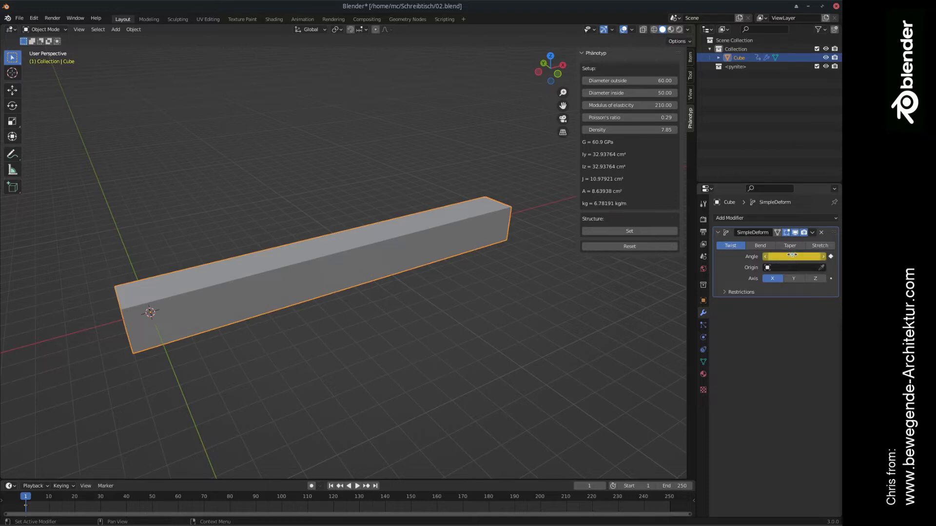
mouse_move(803, 268)
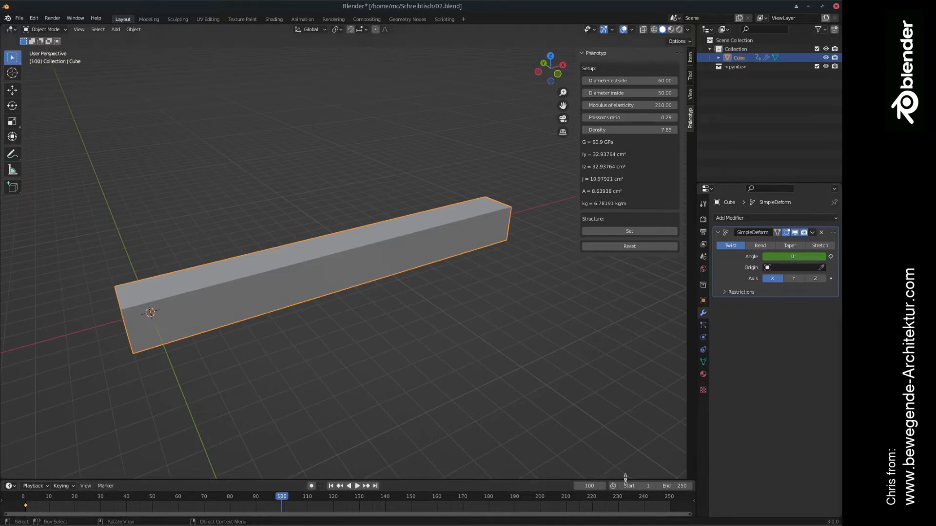
Step: At frame 100, keyframe a 171° twist angle and play the animation
click(668, 485)
text(100)
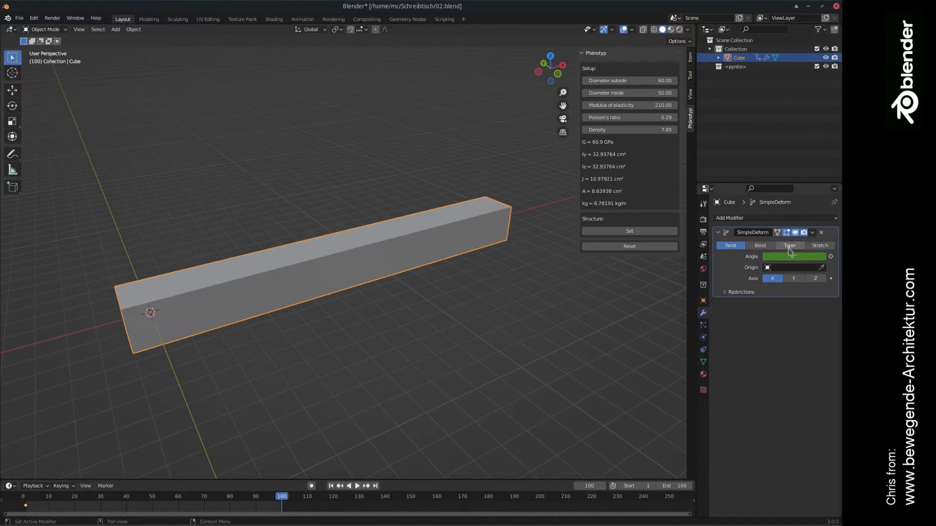
drag(794, 256, 811, 256)
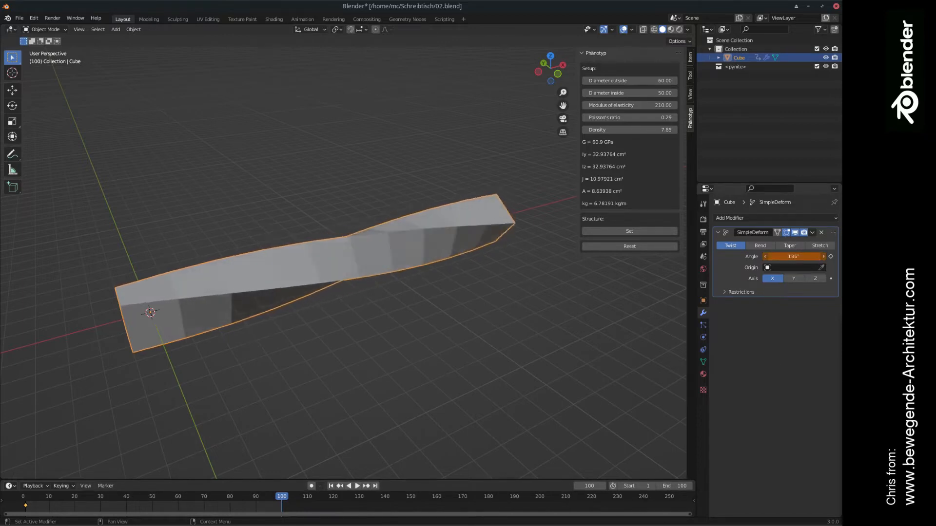
drag(781, 256, 802, 256)
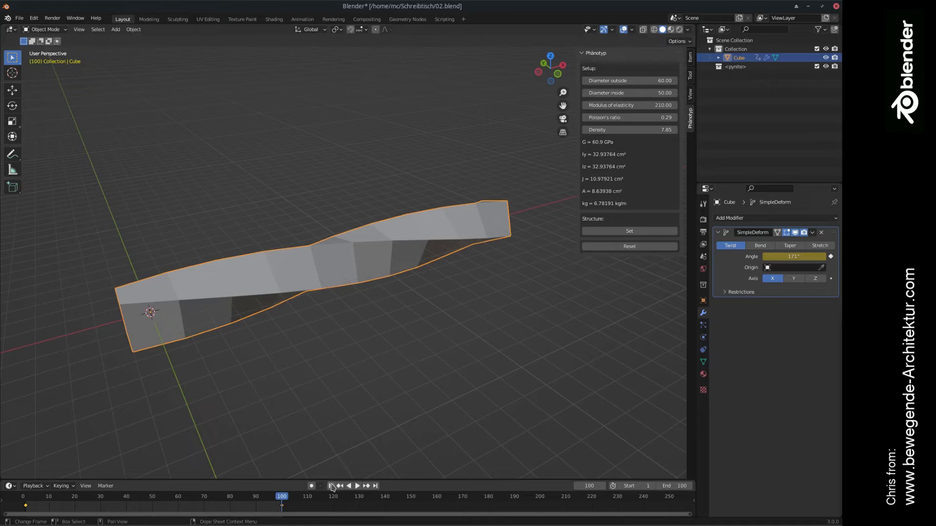
click(357, 485)
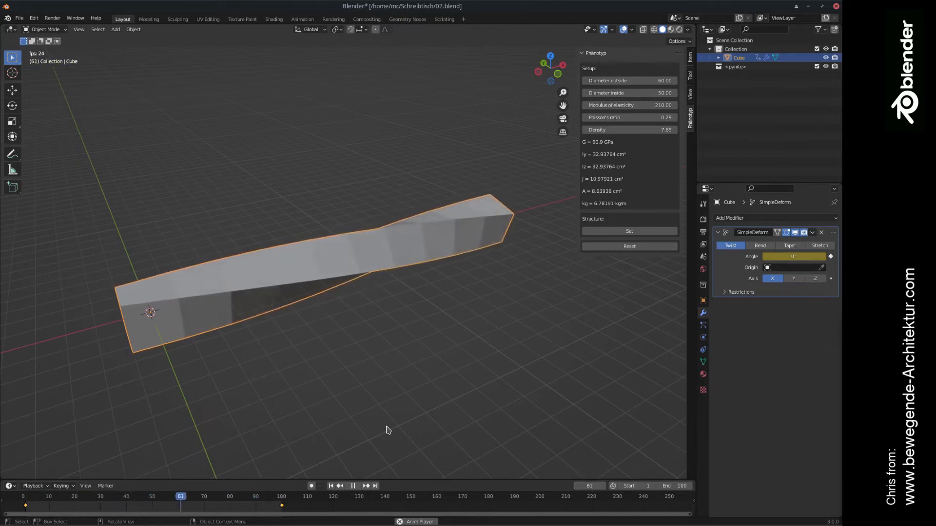
Step: Stop playback and rewind to frame 1 with the beam straight
click(45, 496)
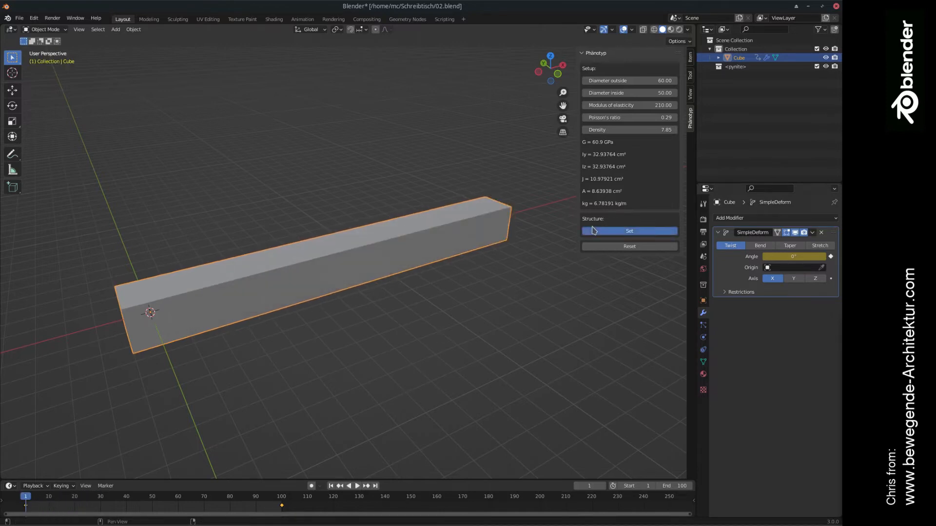
Step: Define the beam as the Phänotyp structure and toggle playback of the force-tube animation
click(628, 231)
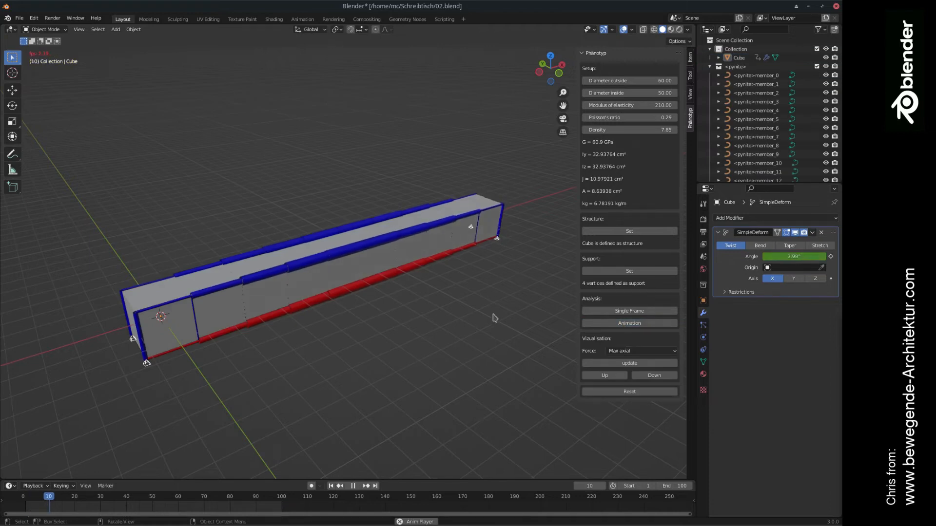
click(353, 485)
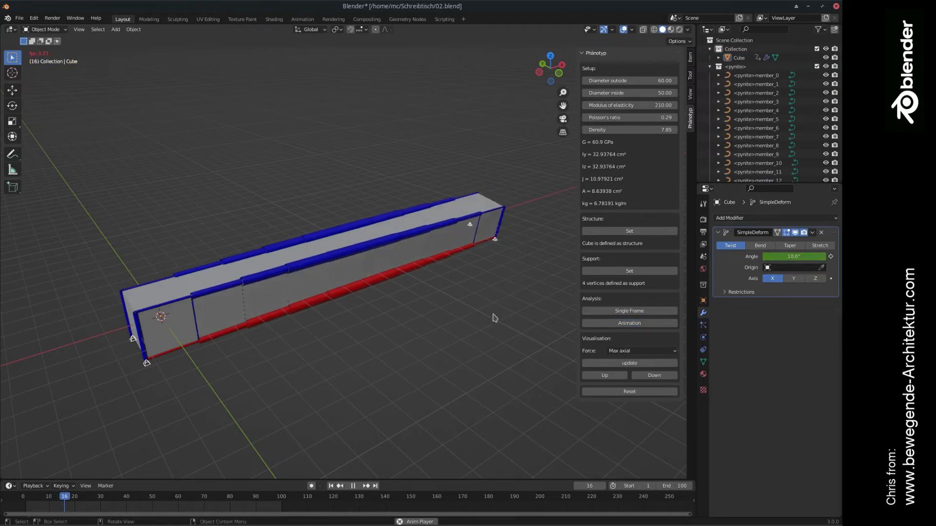
click(352, 486)
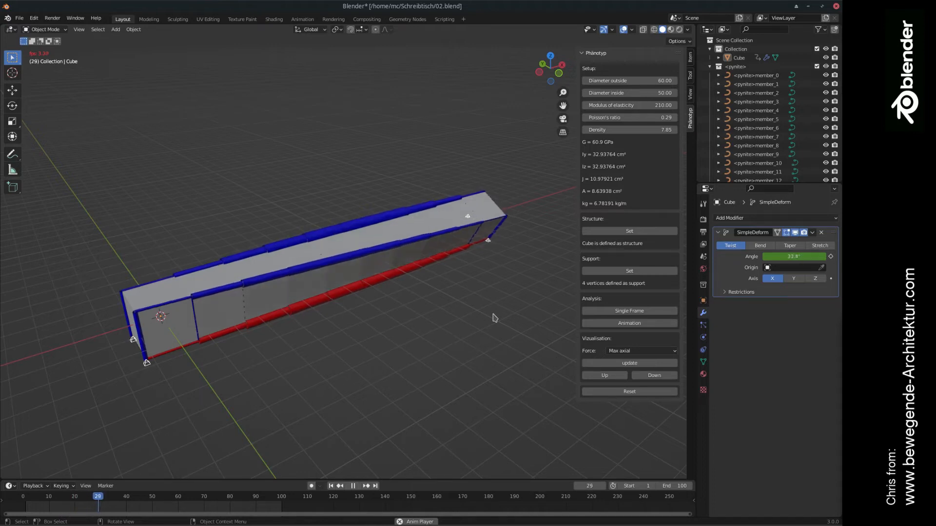
click(352, 485)
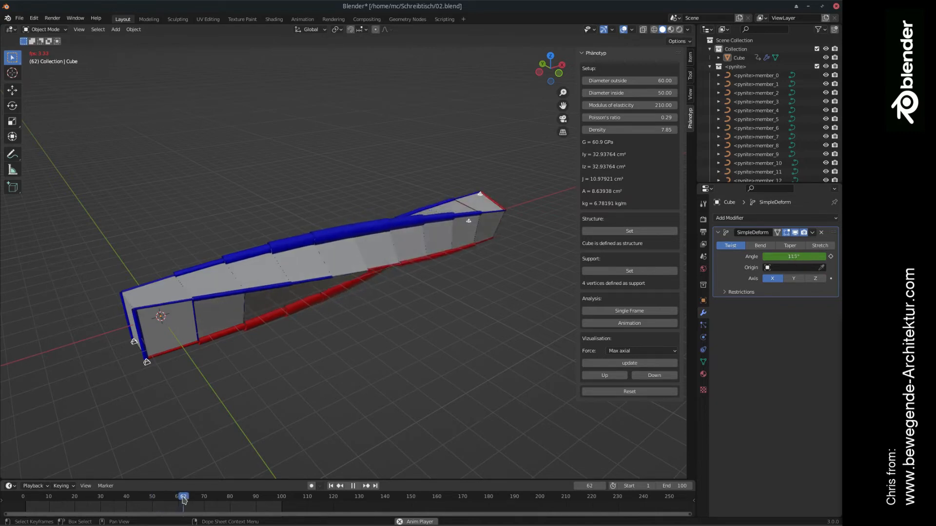
click(353, 485)
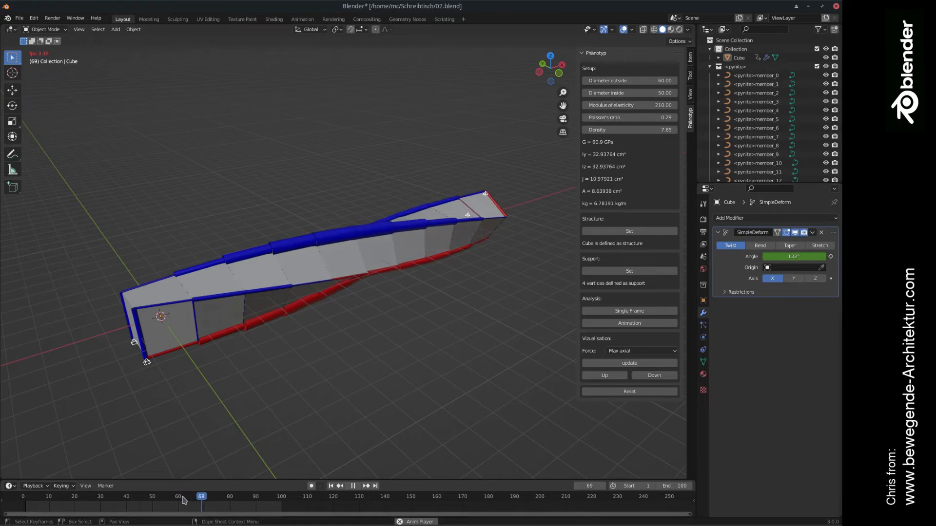
click(352, 485)
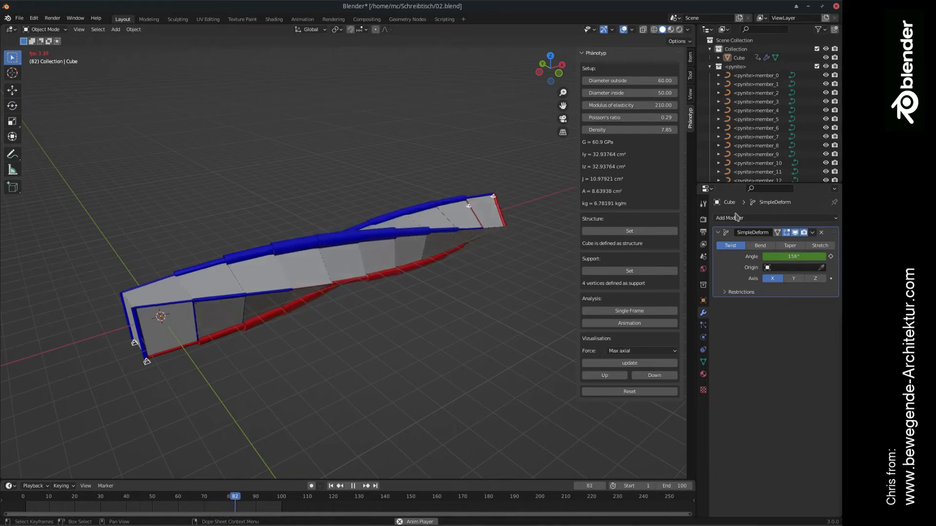
click(351, 486)
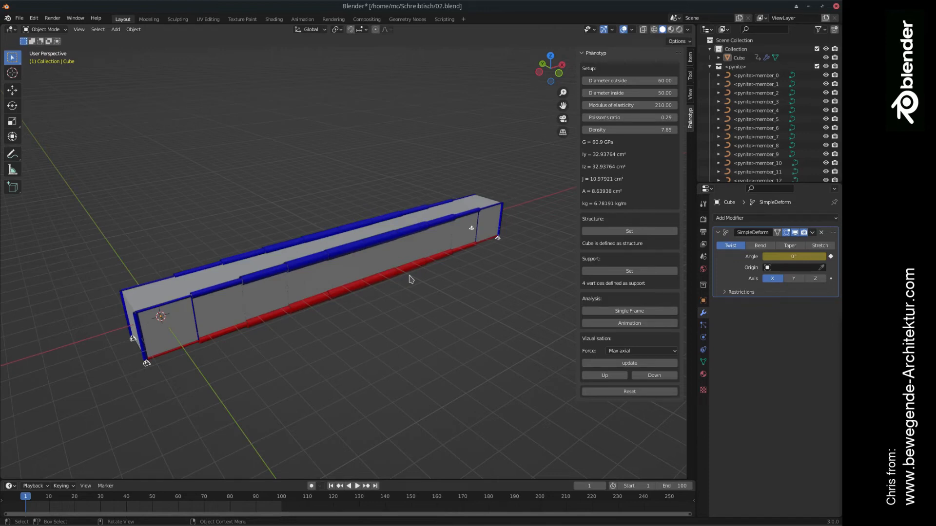
Step: Orbit the view, reset the Phänotyp analysis, and enter Edit Mode on the beam
drag(410, 280, 398, 264)
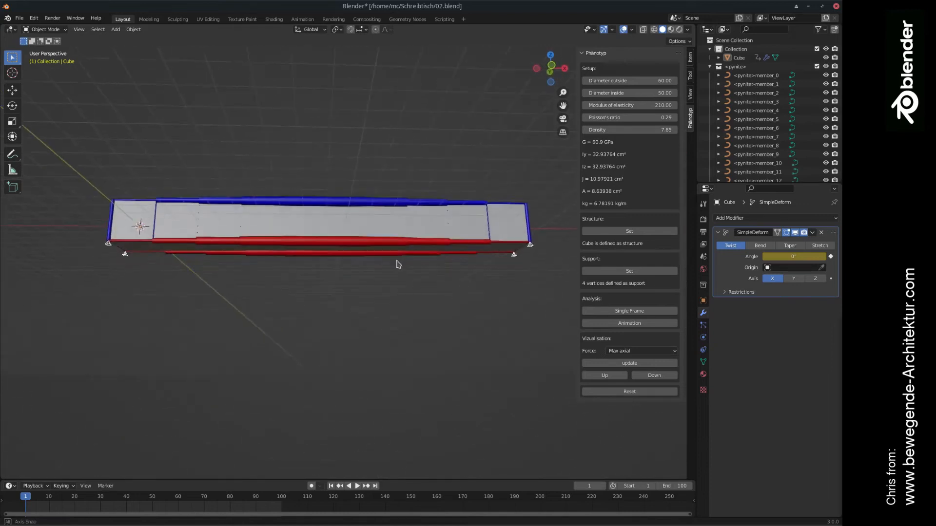
drag(398, 264, 648, 391)
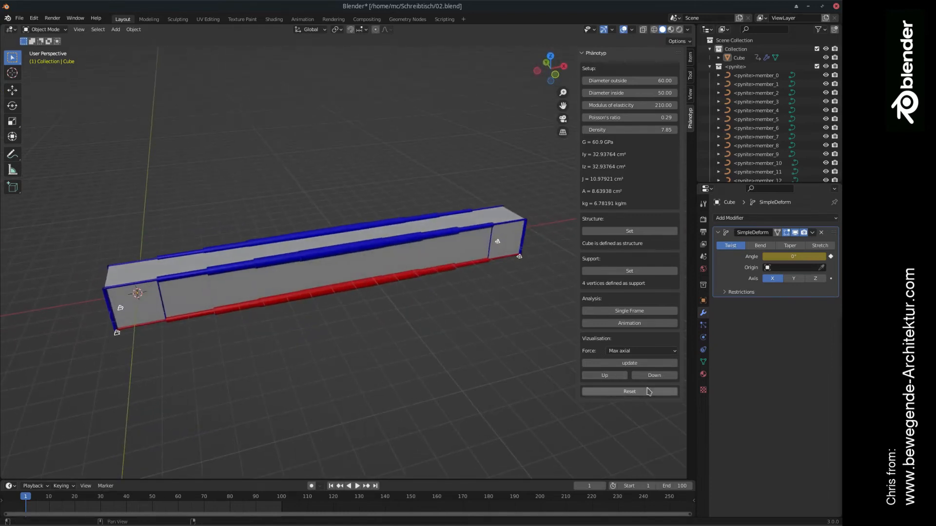
click(628, 391)
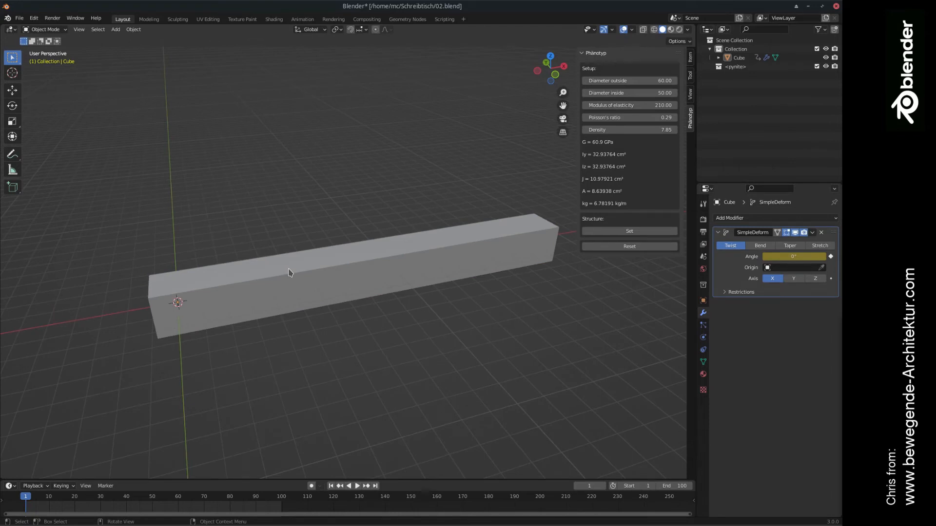
key(Tab)
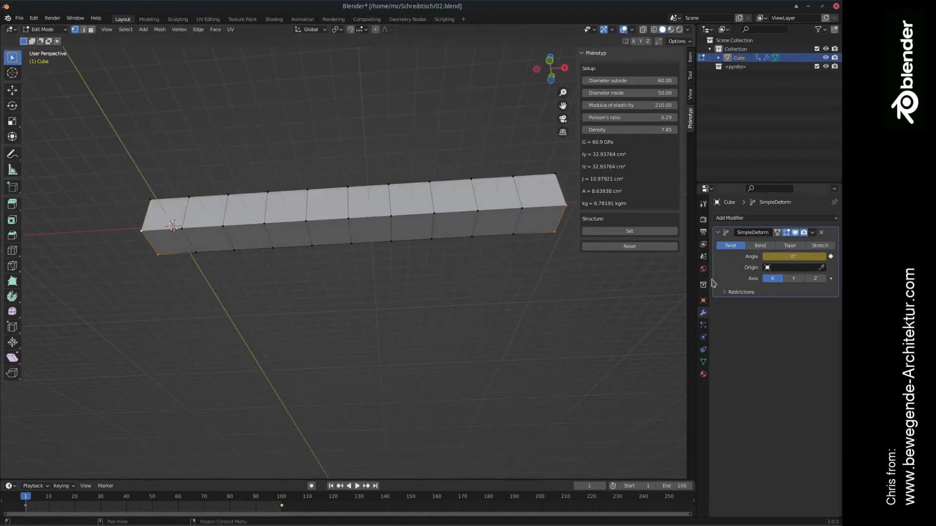
Step: Set the beam as the Phänotyp structure
click(628, 231)
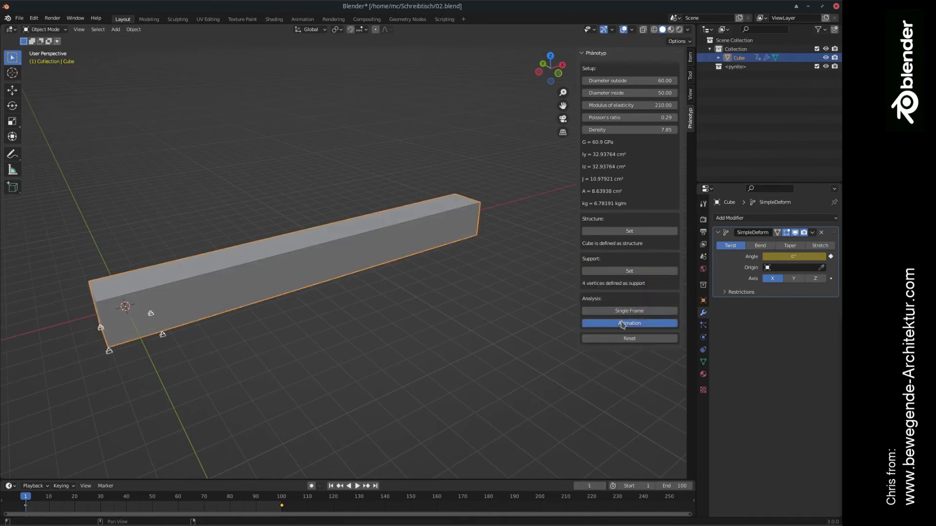
Step: Run the Phänotyp Animation analysis and toggle playback to watch red and blue axial force tubes
click(628, 323)
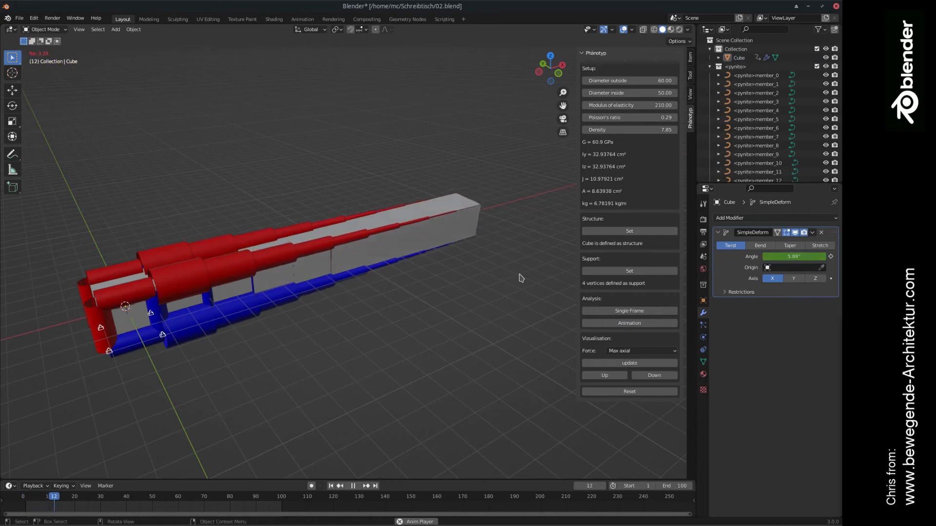
click(352, 486)
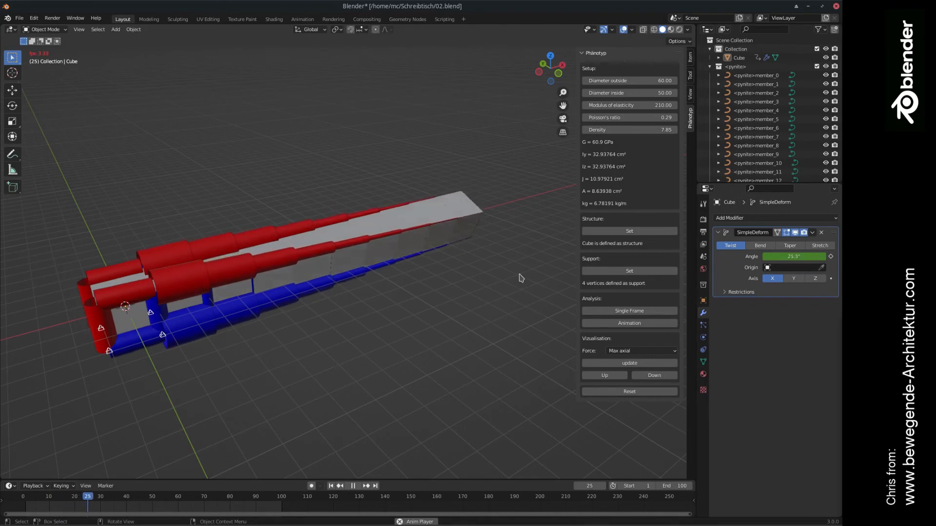
click(351, 485)
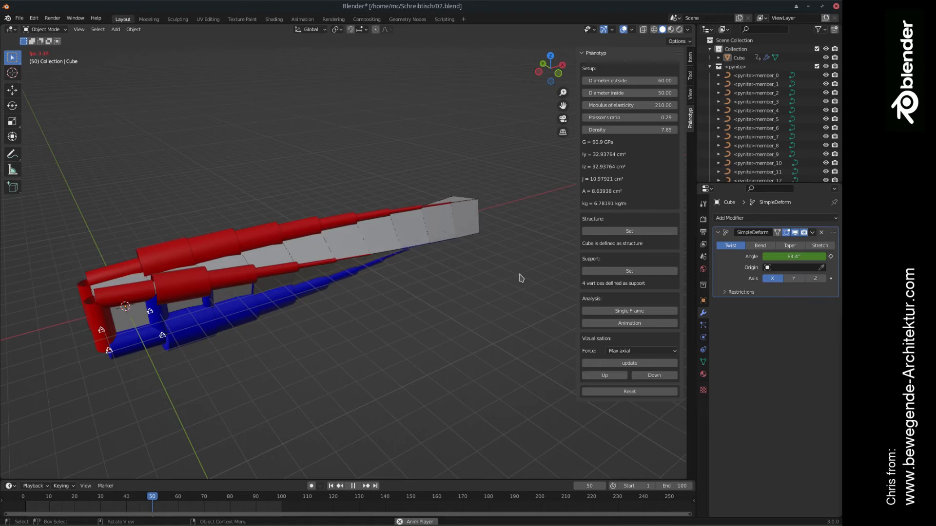
click(352, 485)
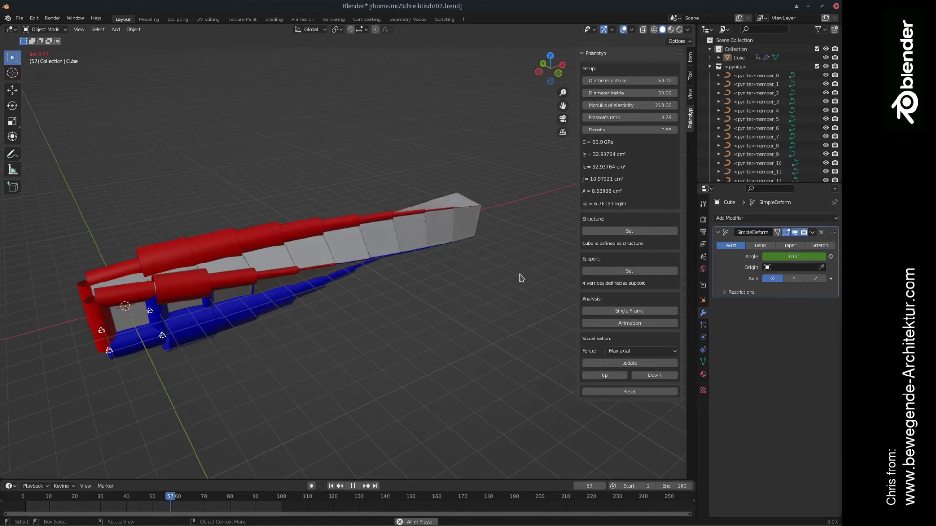
click(352, 485)
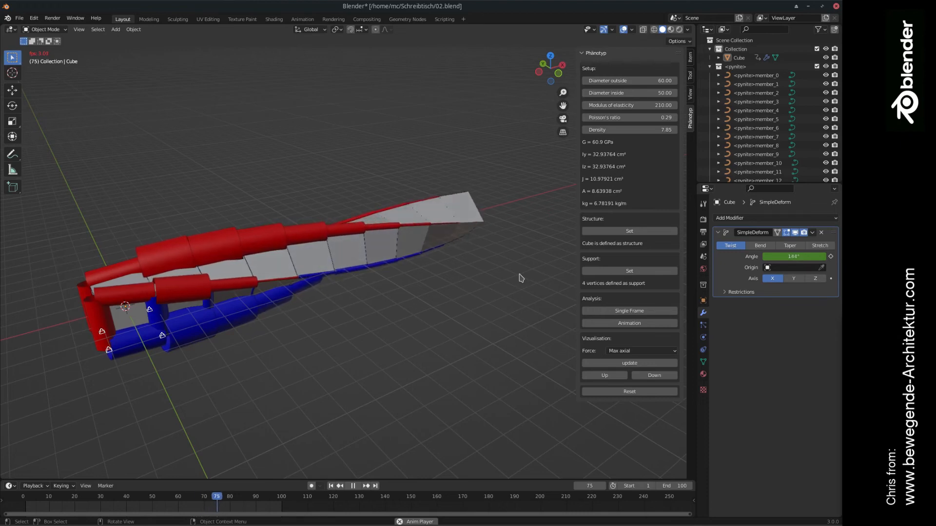
click(352, 485)
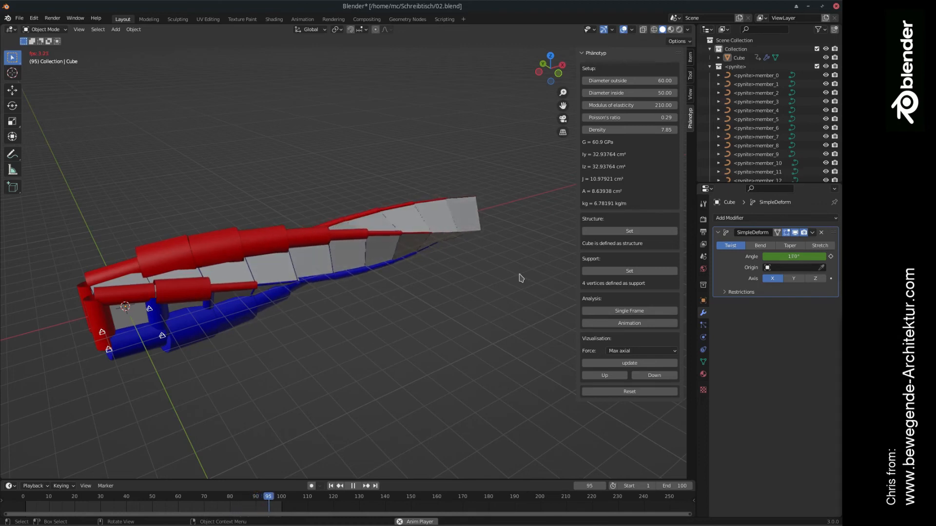
Step: Keep the Max axial force display and scale the force tubes up, then down
click(640, 351)
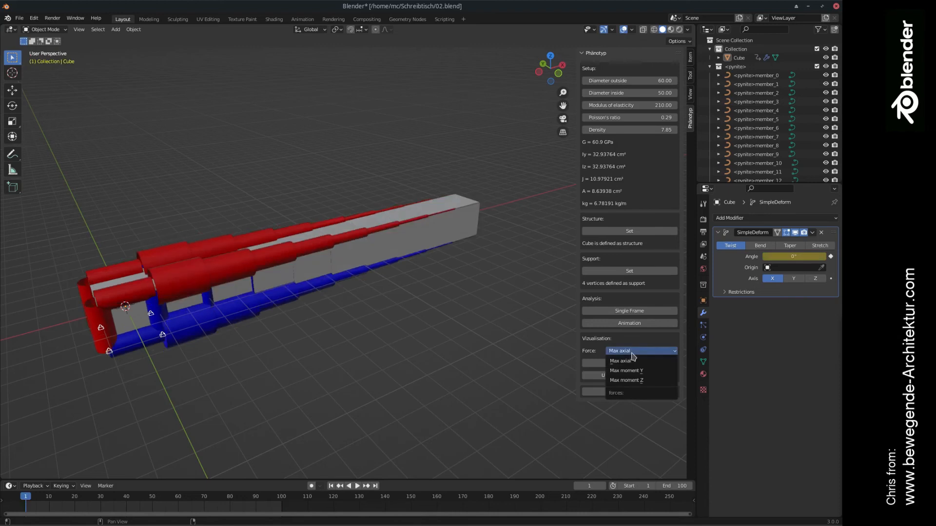
mouse_move(639, 361)
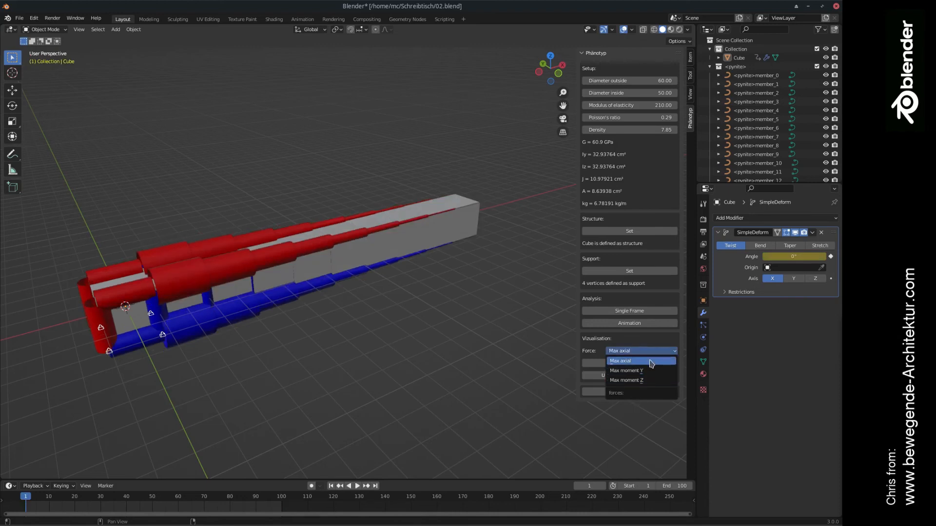
mouse_move(637, 362)
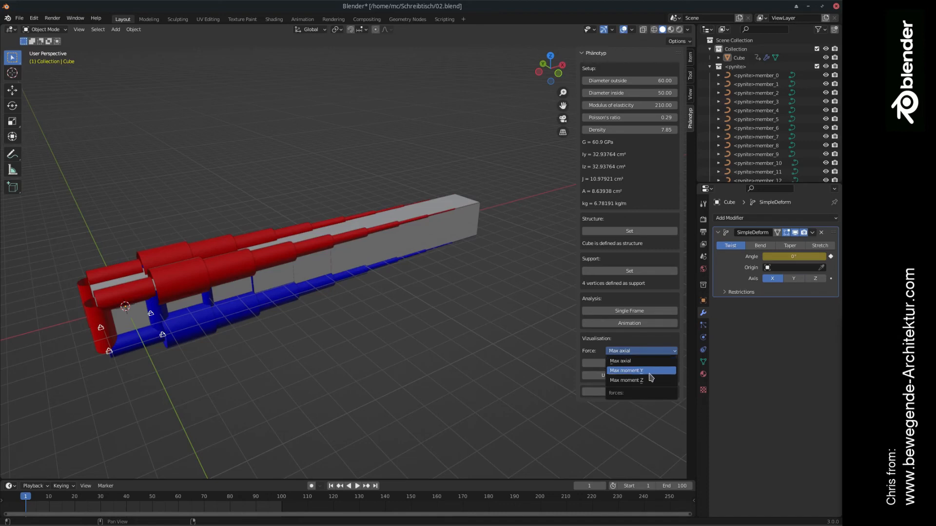
mouse_move(648, 380)
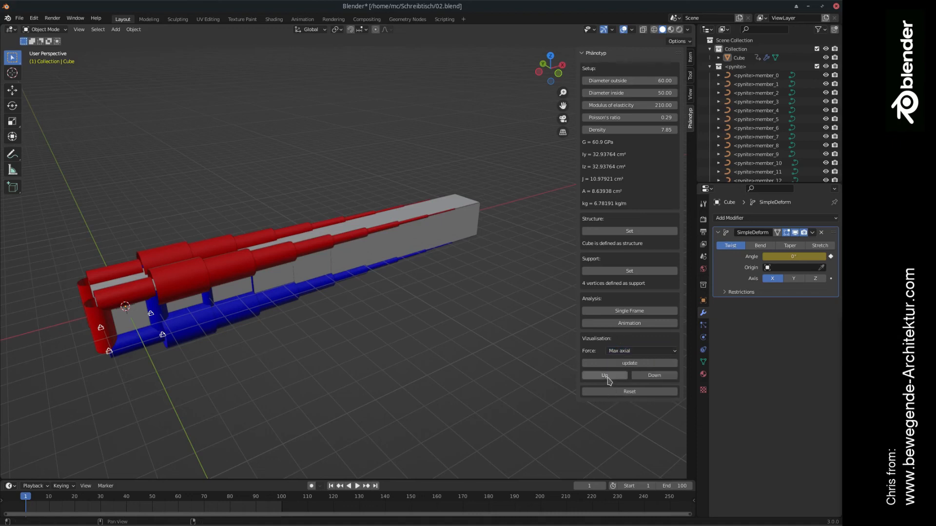
click(604, 375)
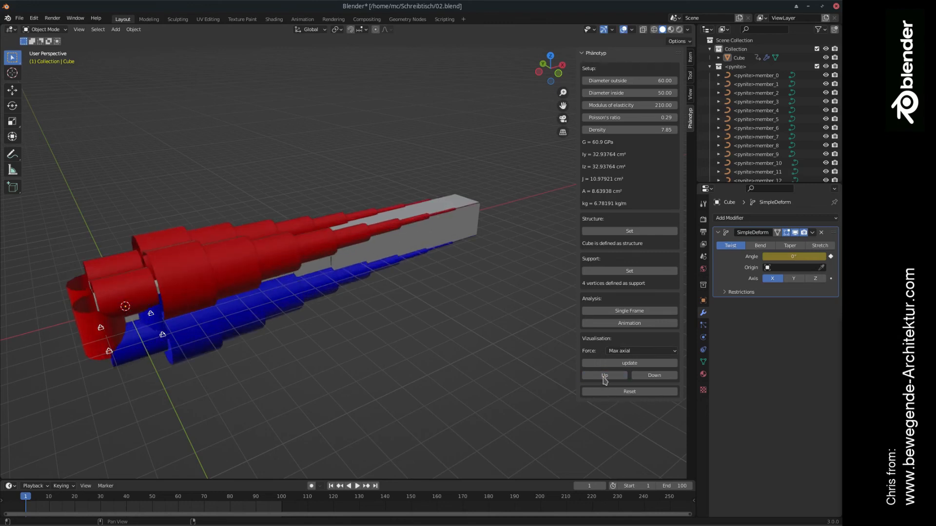
click(654, 375)
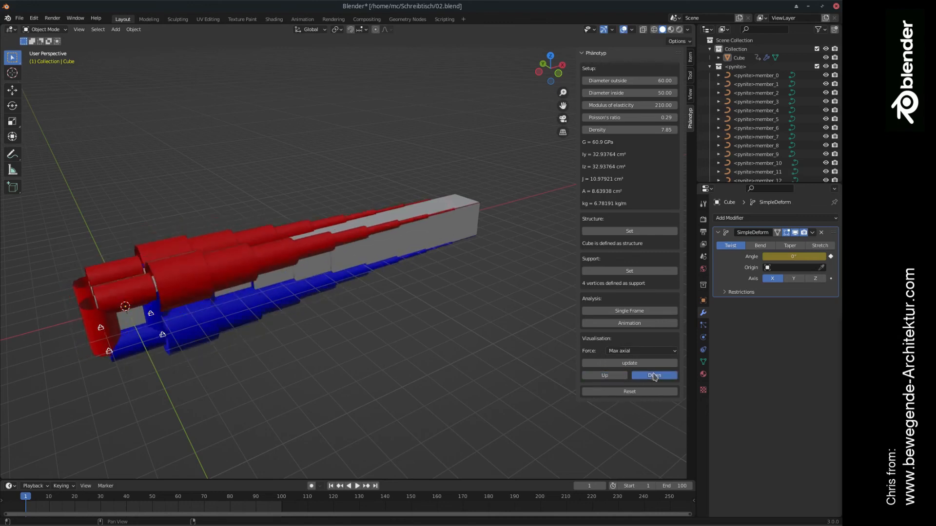